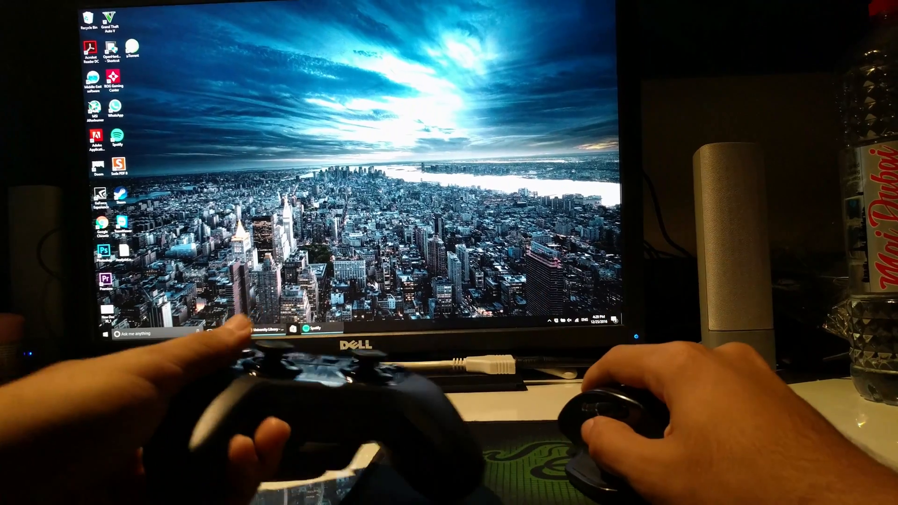
# Open Bluetooth settings and wait for ASUS Gamepad to show Ready to pair
pyautogui.click(143, 334)
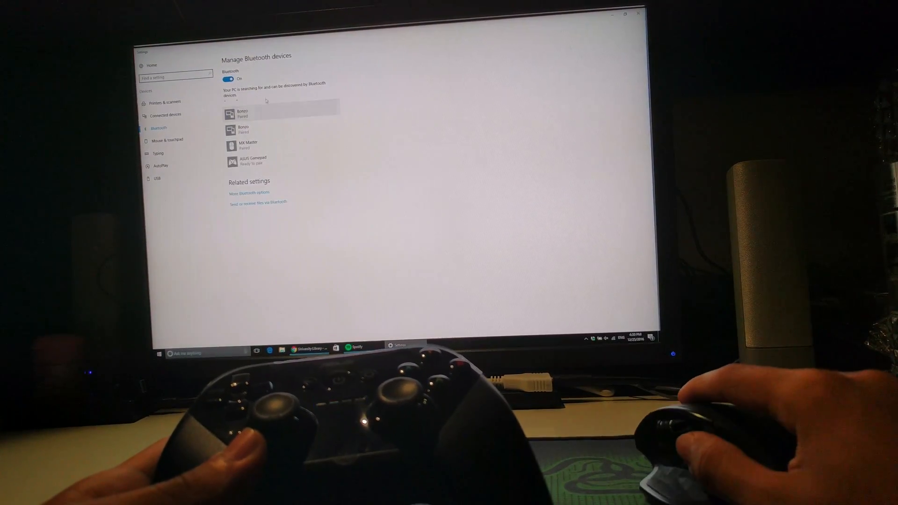
# Select ASUS Gamepad in the Bluetooth device list and pair it
pyautogui.click(252, 161)
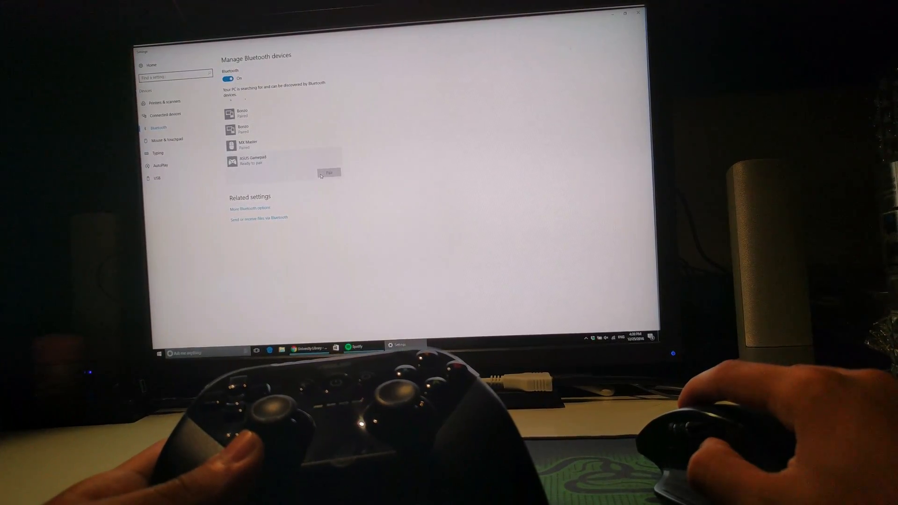
pyautogui.click(329, 173)
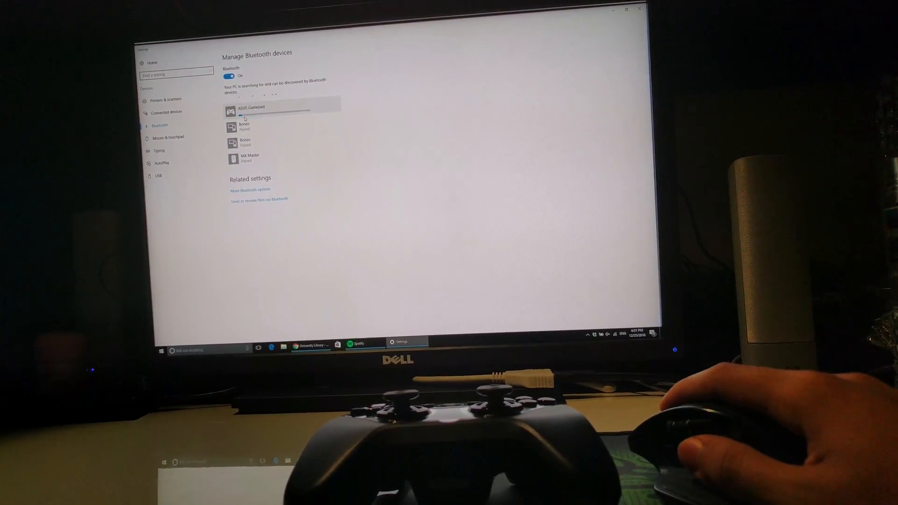
# Search 'devi' to launch Device Manager, check the hardware list, then close it
pyautogui.click(164, 349)
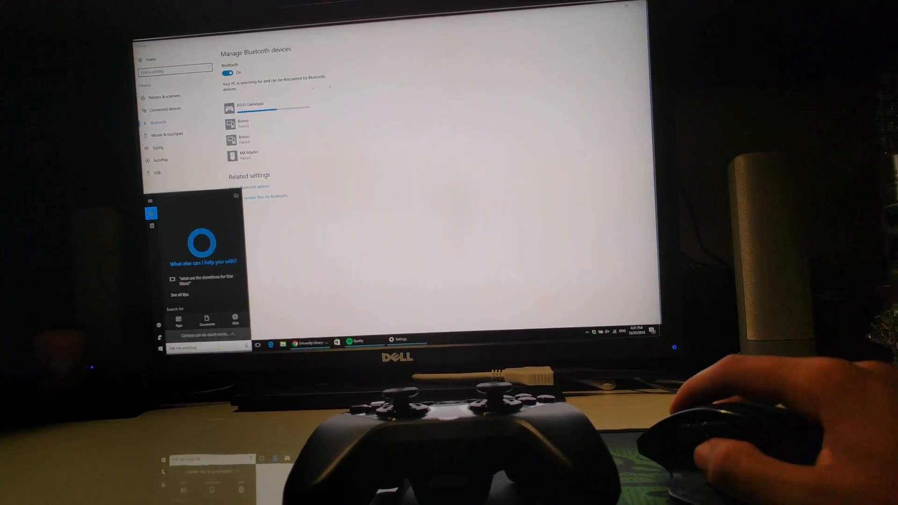
pyautogui.write('devi')
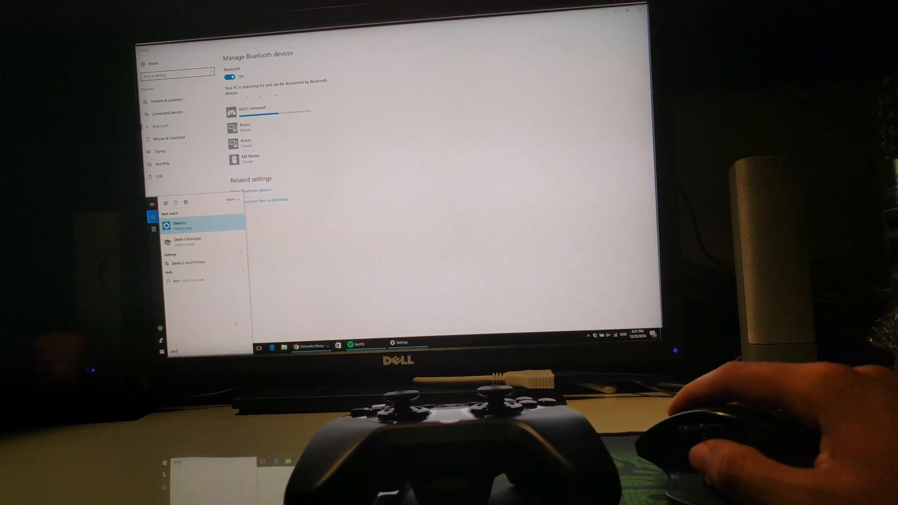
pyautogui.click(188, 239)
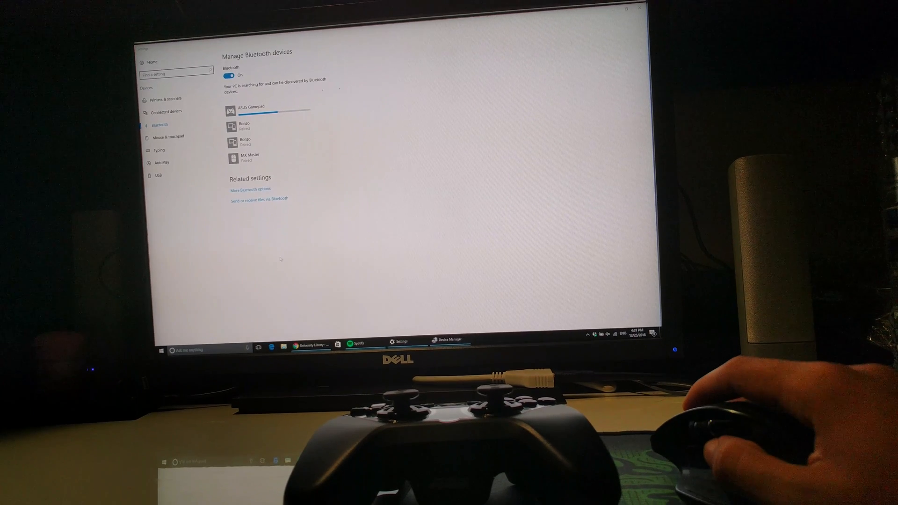
pyautogui.click(449, 340)
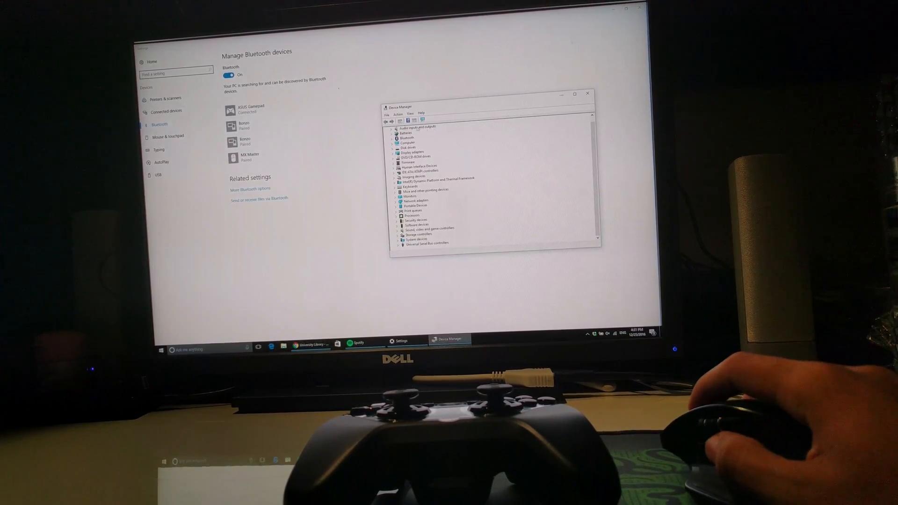
pyautogui.click(587, 94)
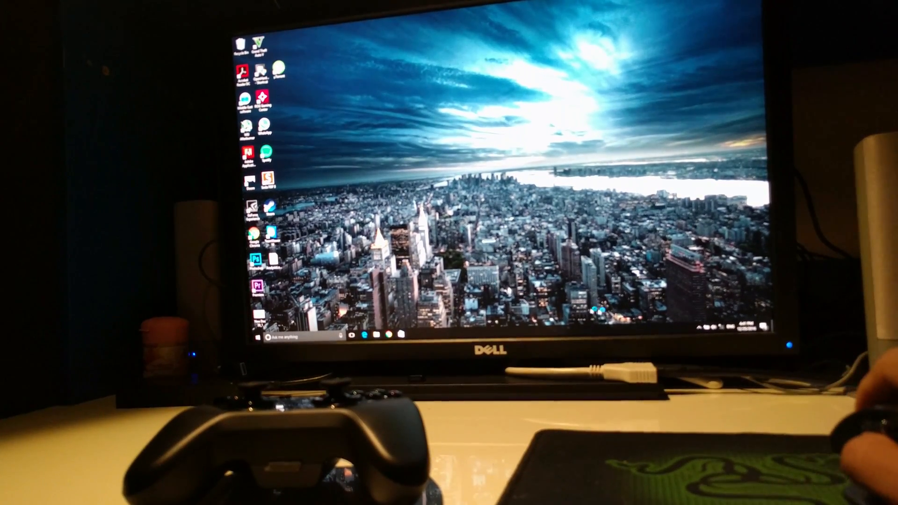
# In Devices and Printers, select the Xbox 360 Controller for Windows to view its details
pyautogui.click(269, 337)
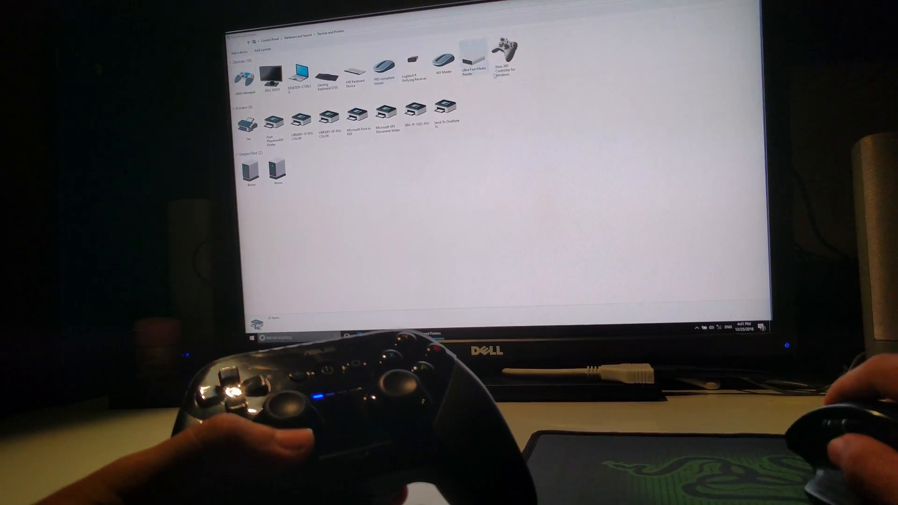
pyautogui.click(505, 57)
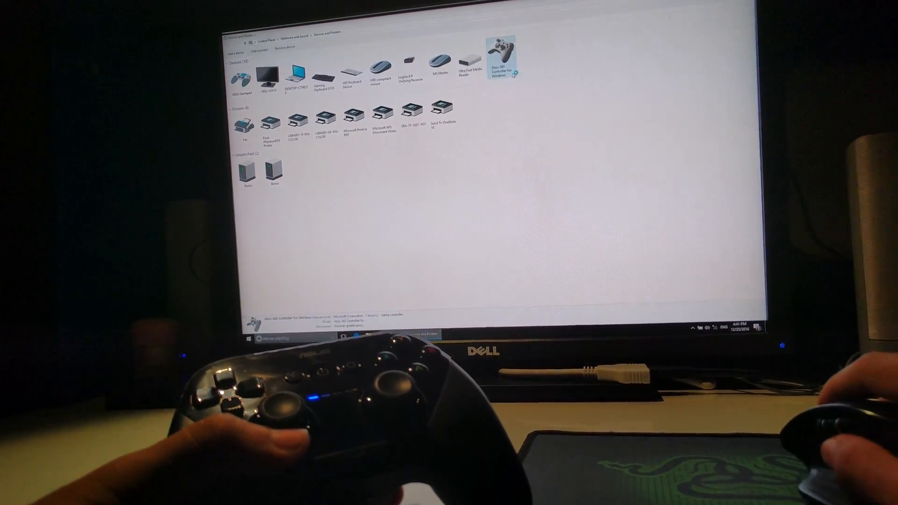